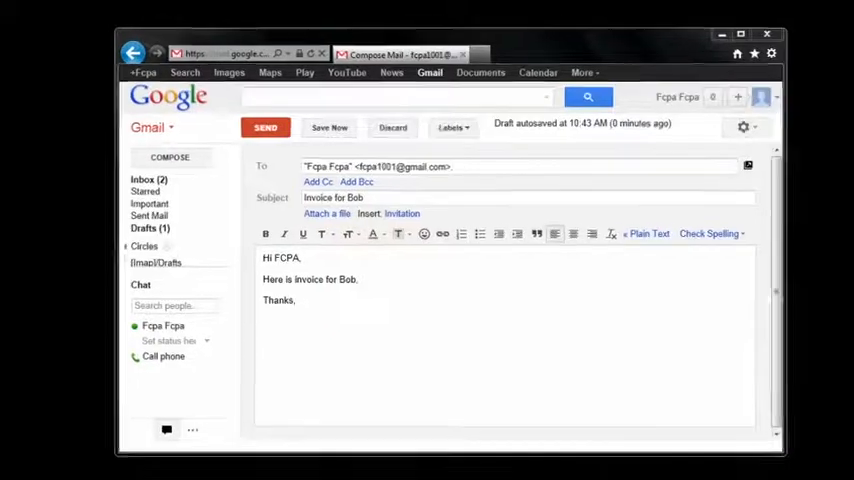
Begin attaching a file to the 'Invoice for Bob' draft addressed to FCPA
click(326, 213)
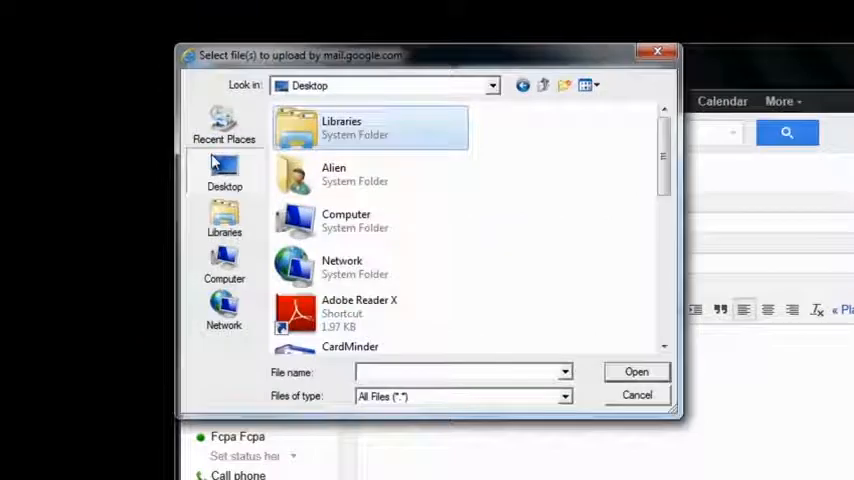
Navigate the file chooser from Computer into the ScanSnap Folder
click(224, 270)
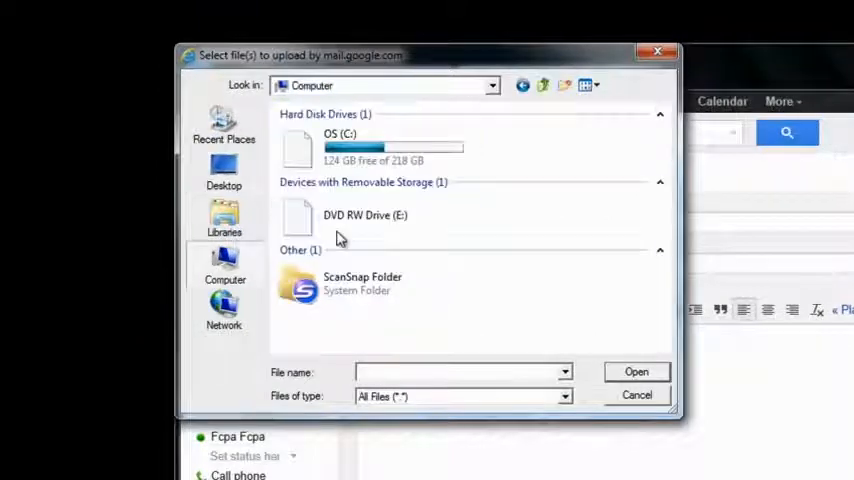
click(360, 290)
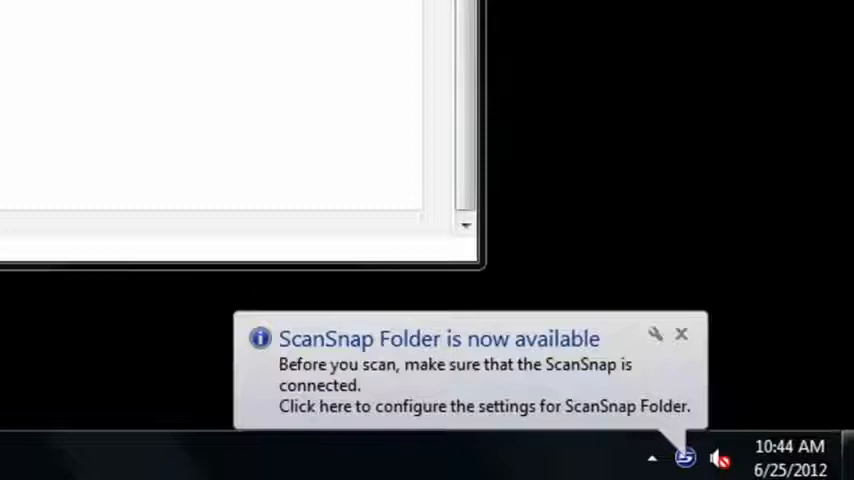
Scan the invoice so its PDF preview appears in the ScanSnap Folder save window
click(484, 406)
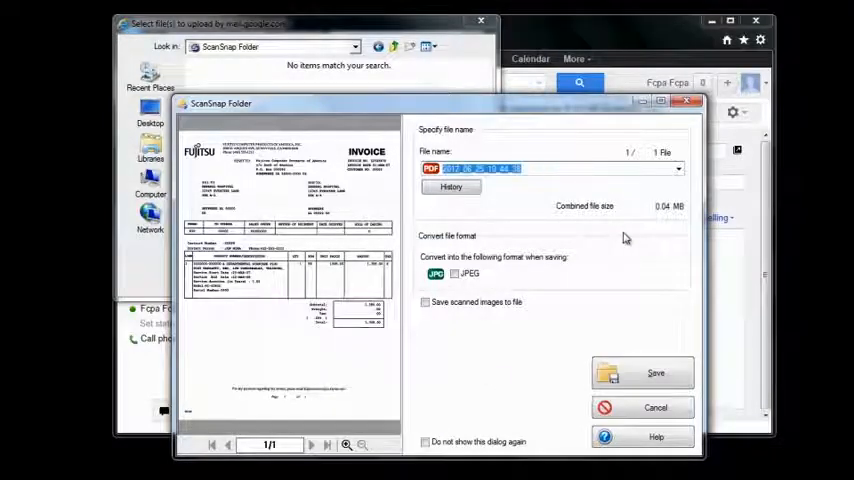
Save the scanned PDF under the name 'Invoice for bob'
text(Invoice for s)
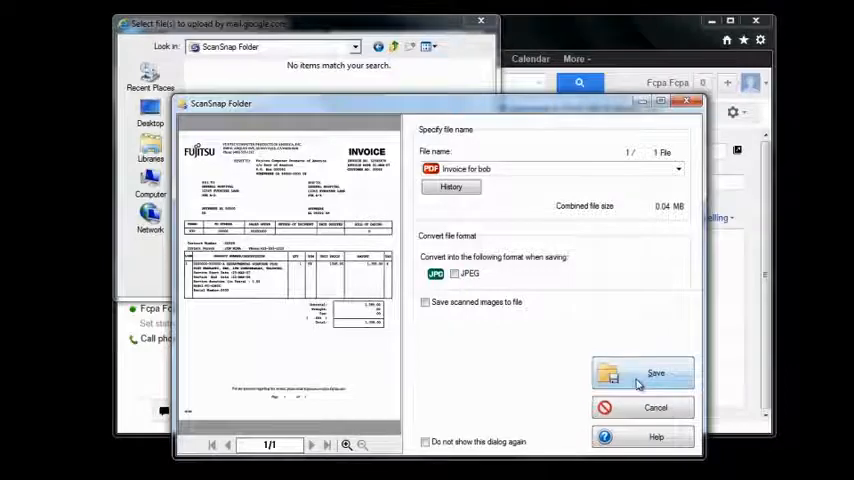
click(643, 373)
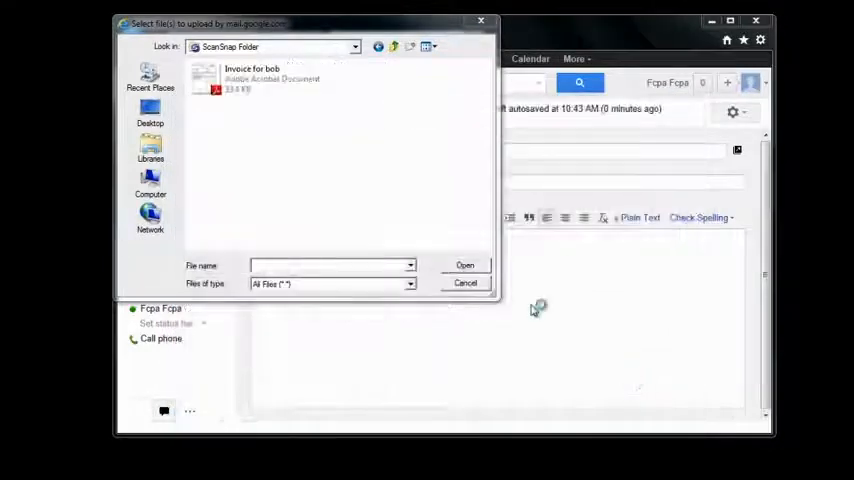
Attach 'Invoice for bob.pdf' from the ScanSnap Folder to the Gmail draft
click(250, 78)
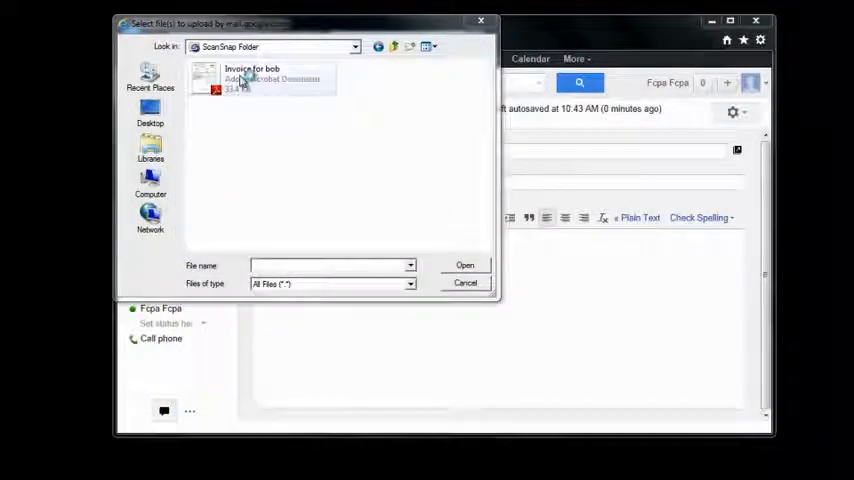
click(260, 80)
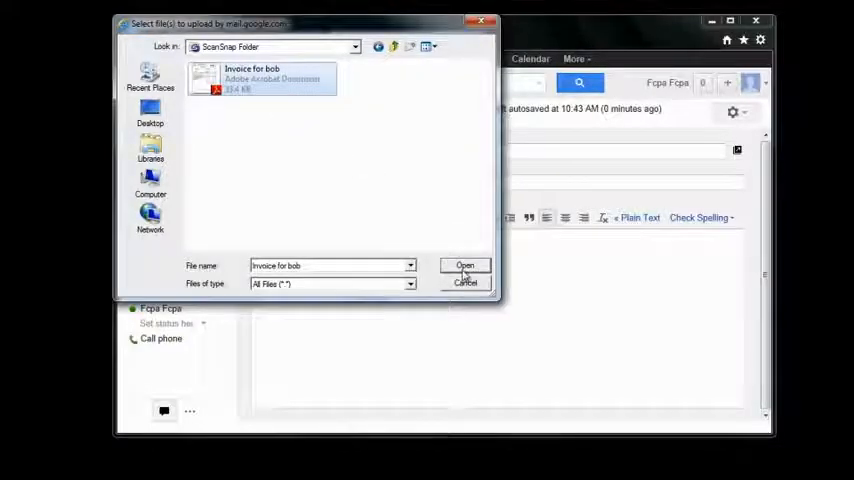
click(464, 266)
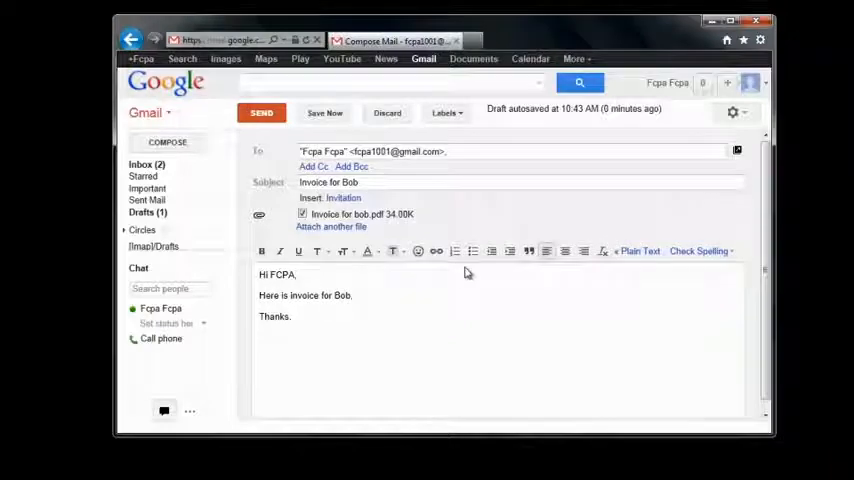
Send the message with the attached invoice to FCPA
click(261, 112)
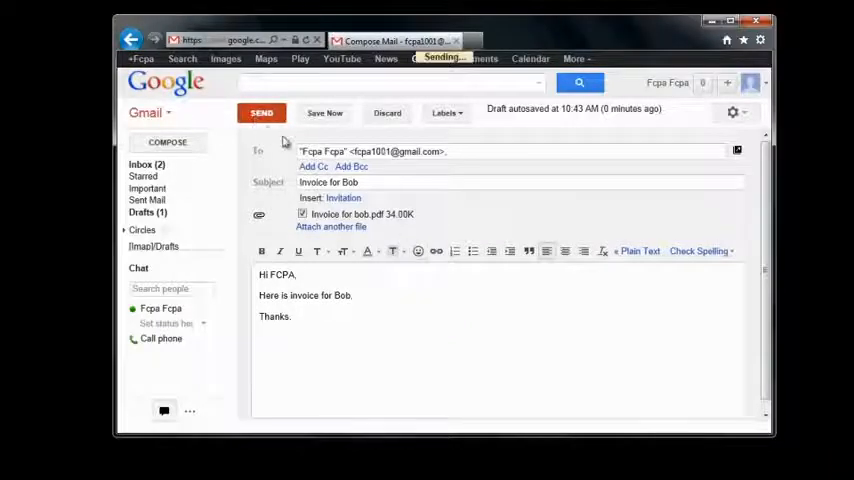